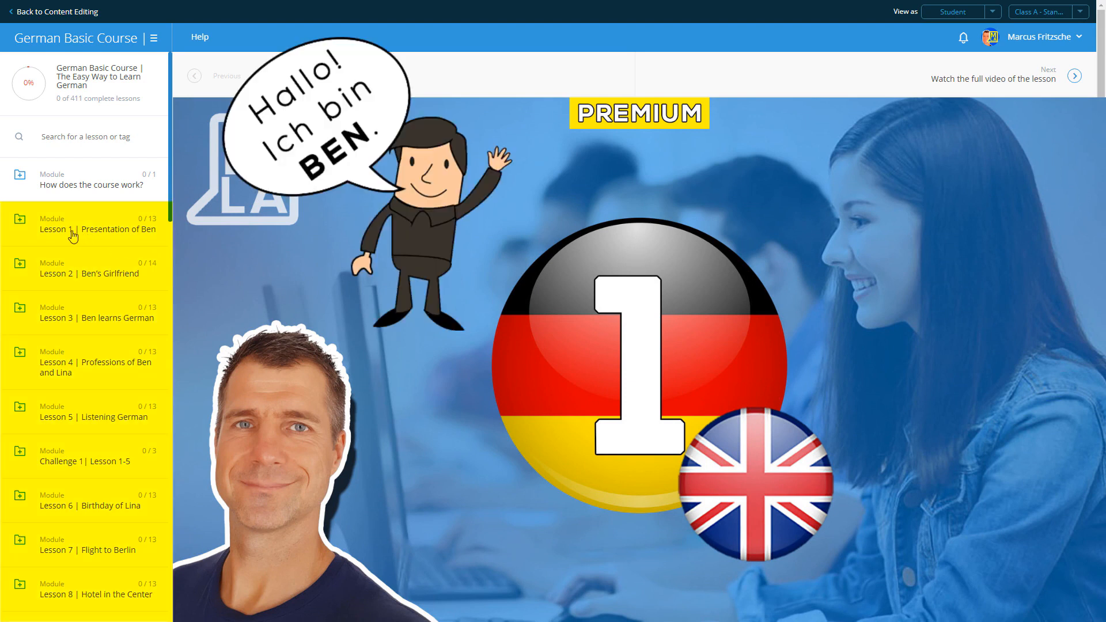
- Expand 'Lesson 1 | Presentation of Ben' and open the 'Watch the full video of the lesson' unit
left_click(97, 223)
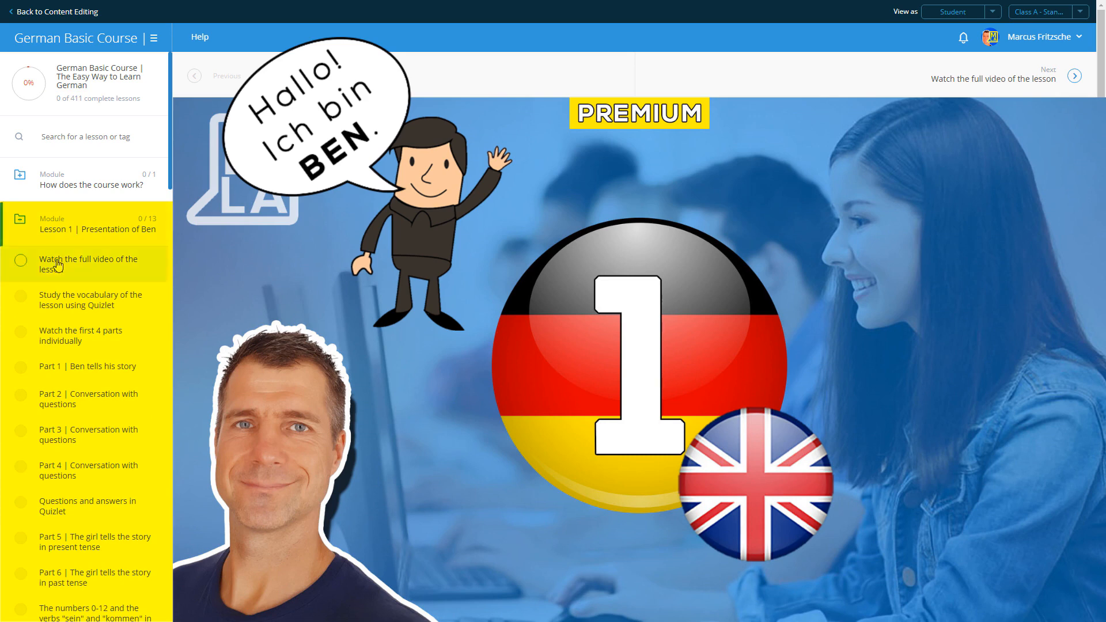
left_click(87, 264)
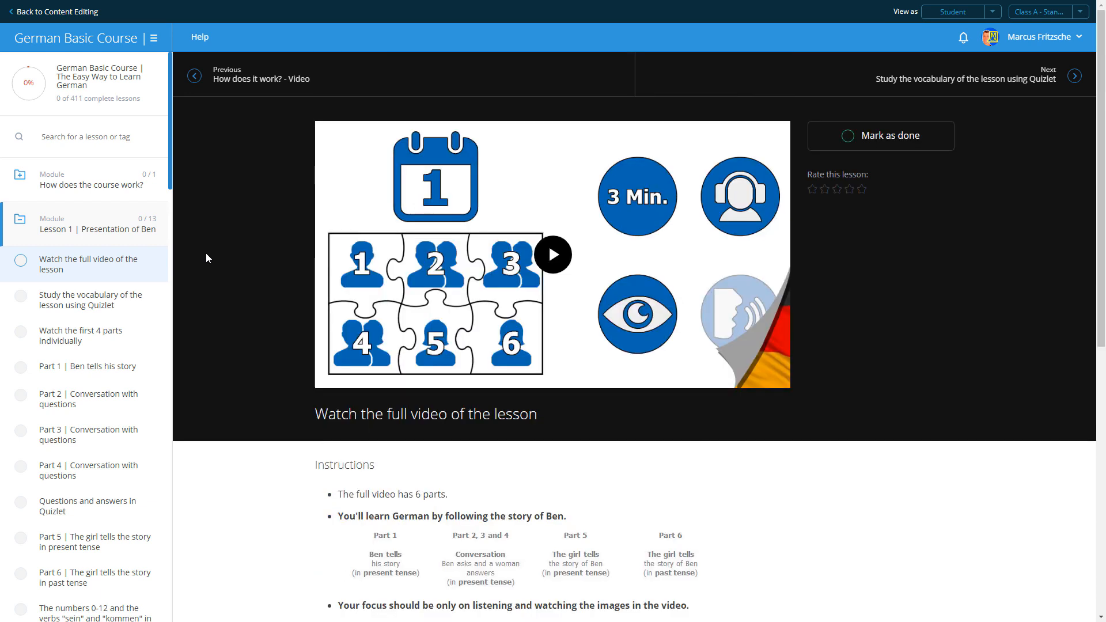
- Play the full lesson video and adjust its playback settings
left_click(554, 254)
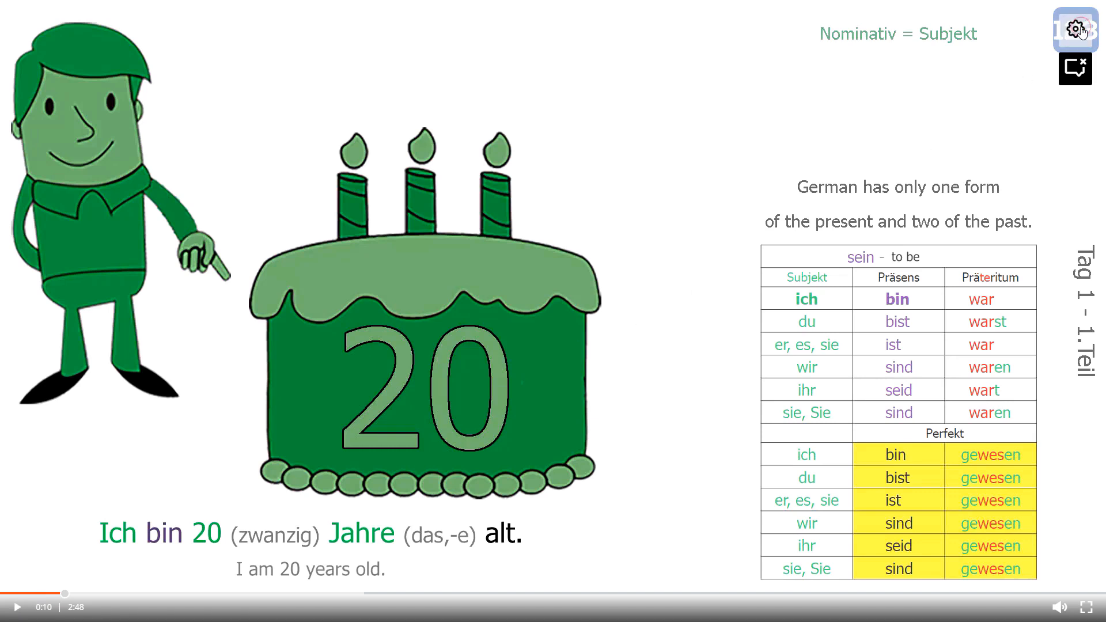
left_click(1075, 31)
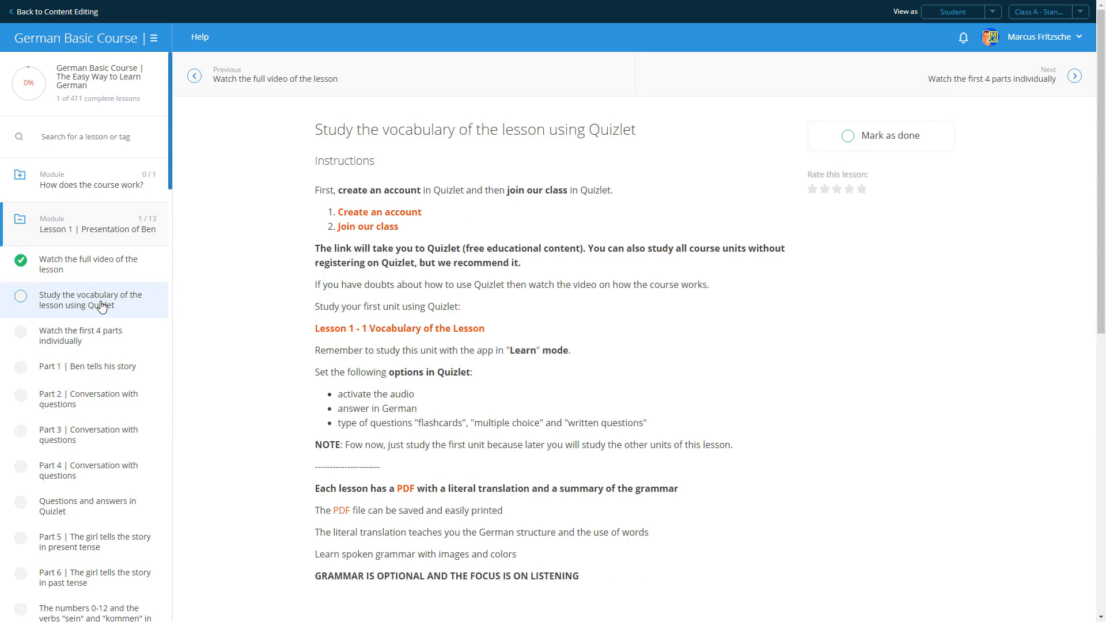
mouse_move(283, 239)
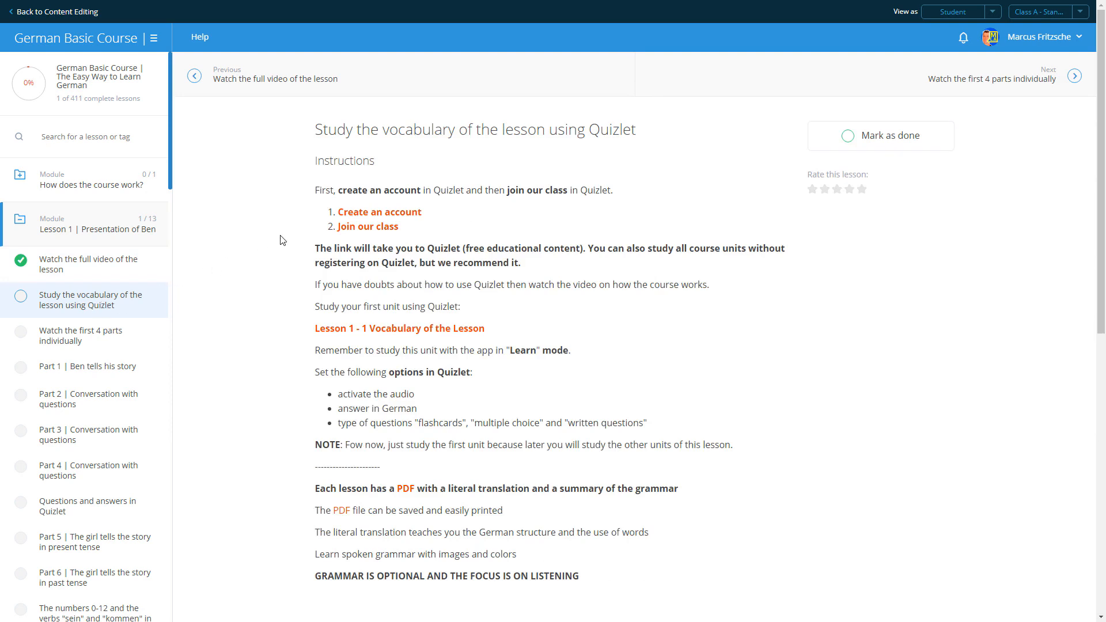
- Follow the vocabulary unit's 'Create an account' link to the Quizlet homepage
left_click(379, 211)
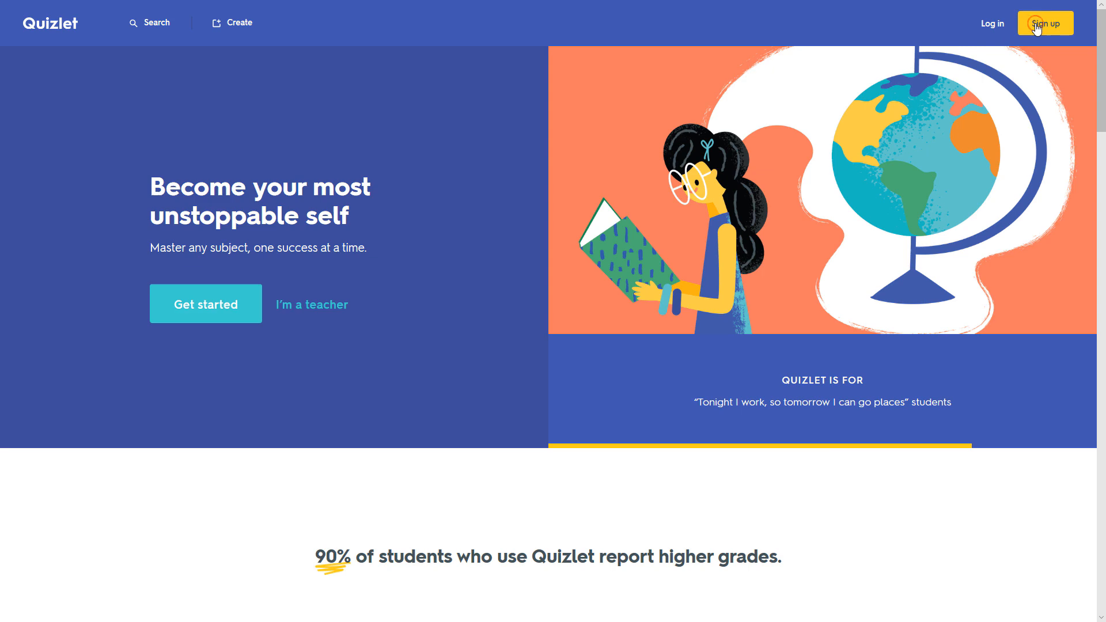
- Sign up on Quizlet and join the German Course 1 - 123Deutsch class
left_click(1045, 23)
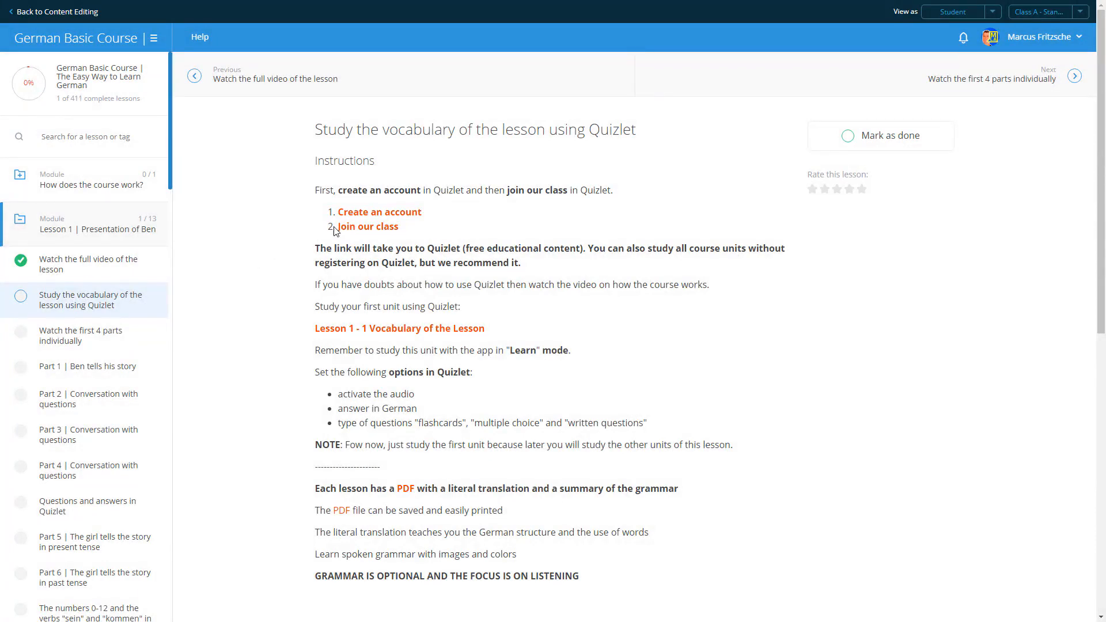
left_click(367, 226)
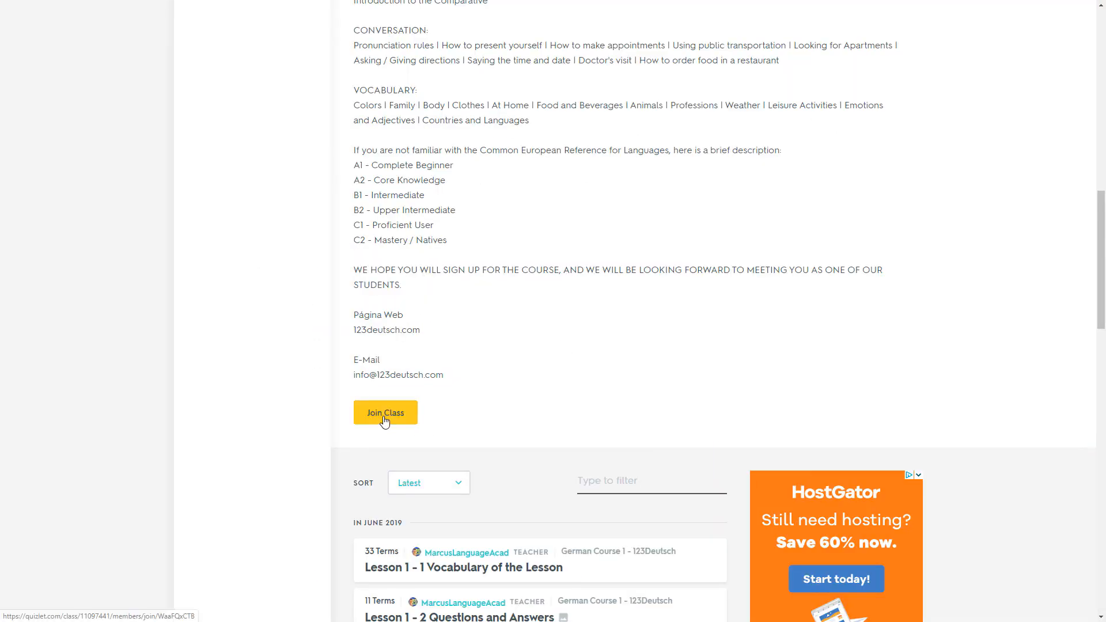
left_click(384, 413)
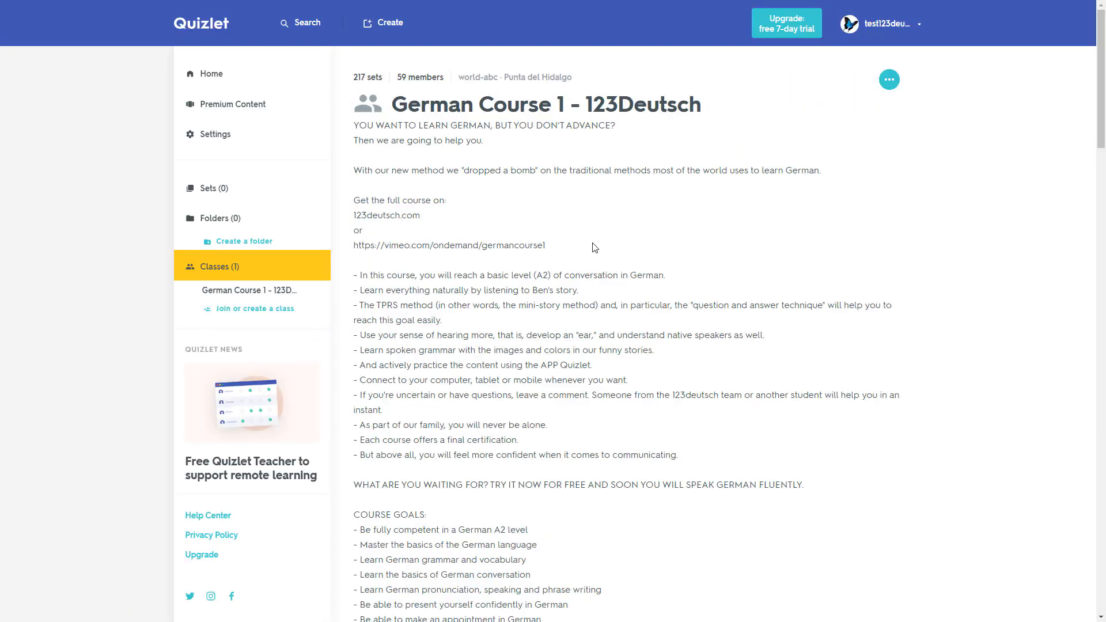
scroll("down", 3)
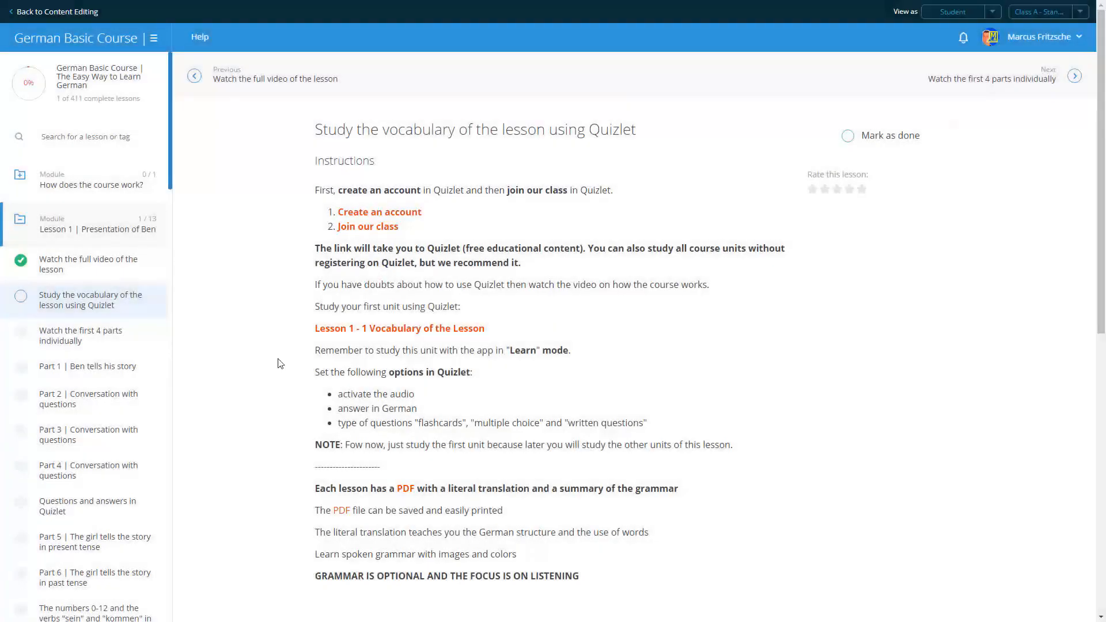
- Learn Lesson 1 - 1 Vocabulary with audio on, no English, multiple choice and written questions
left_click(399, 328)
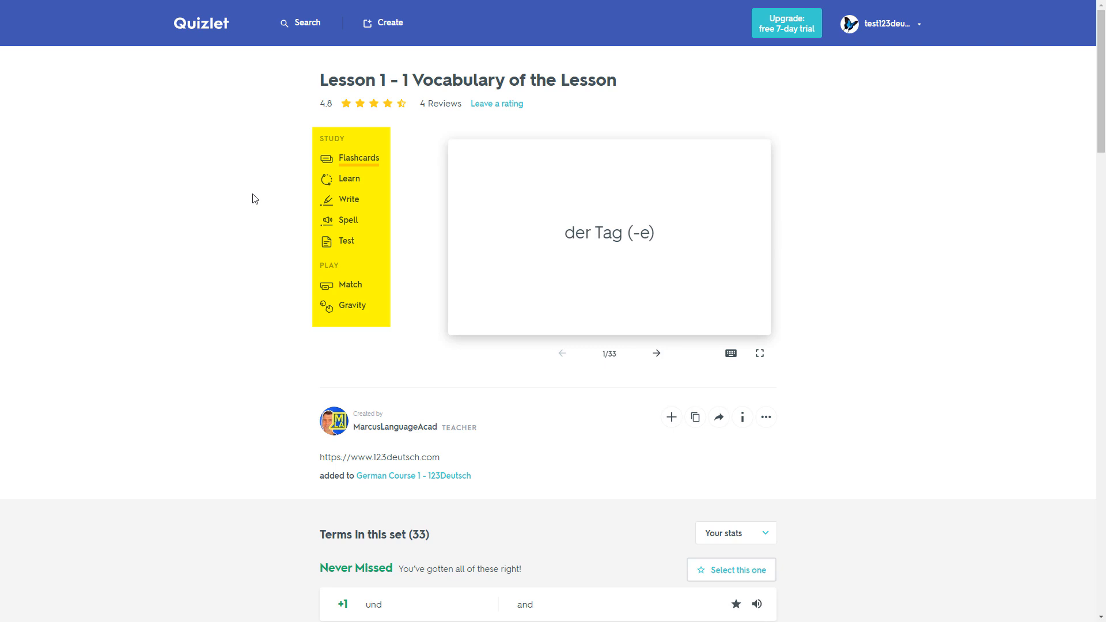
mouse_move(336, 199)
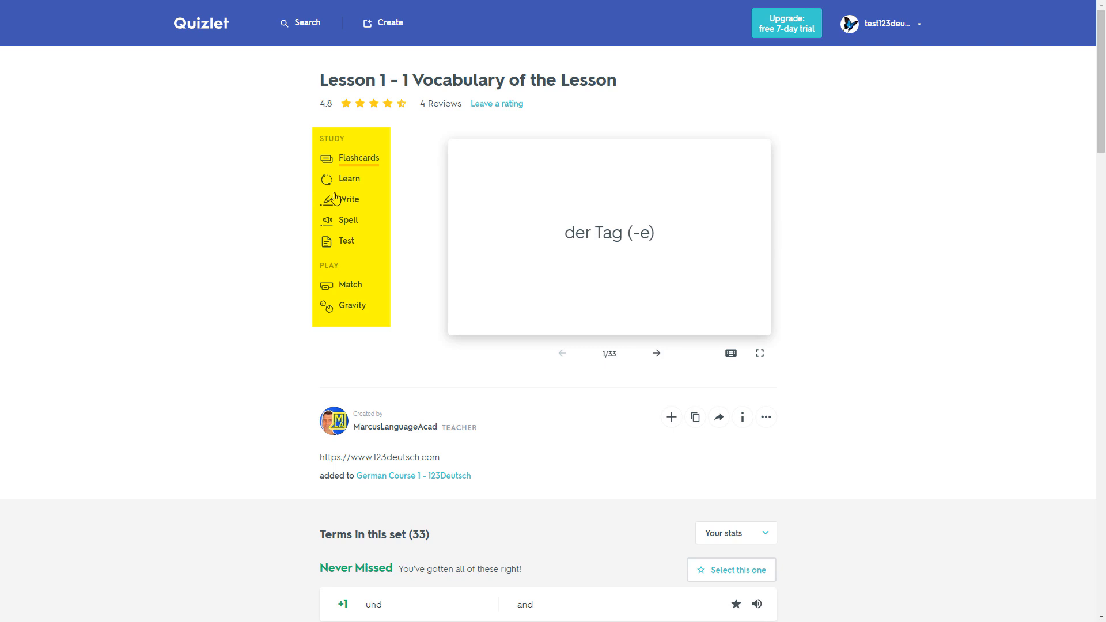
left_click(349, 179)
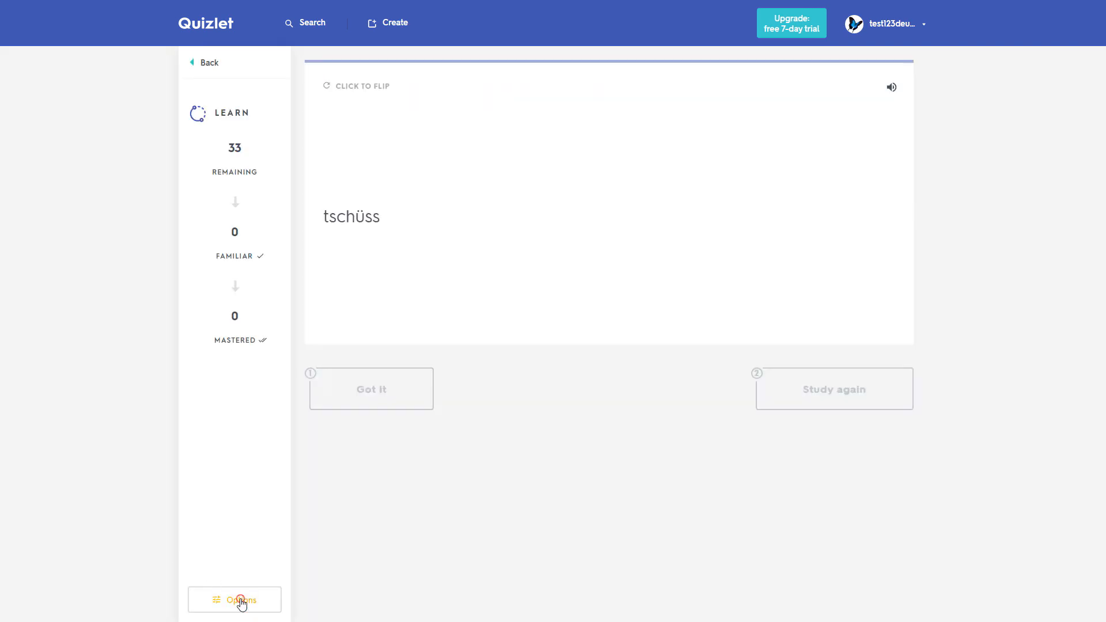
left_click(234, 600)
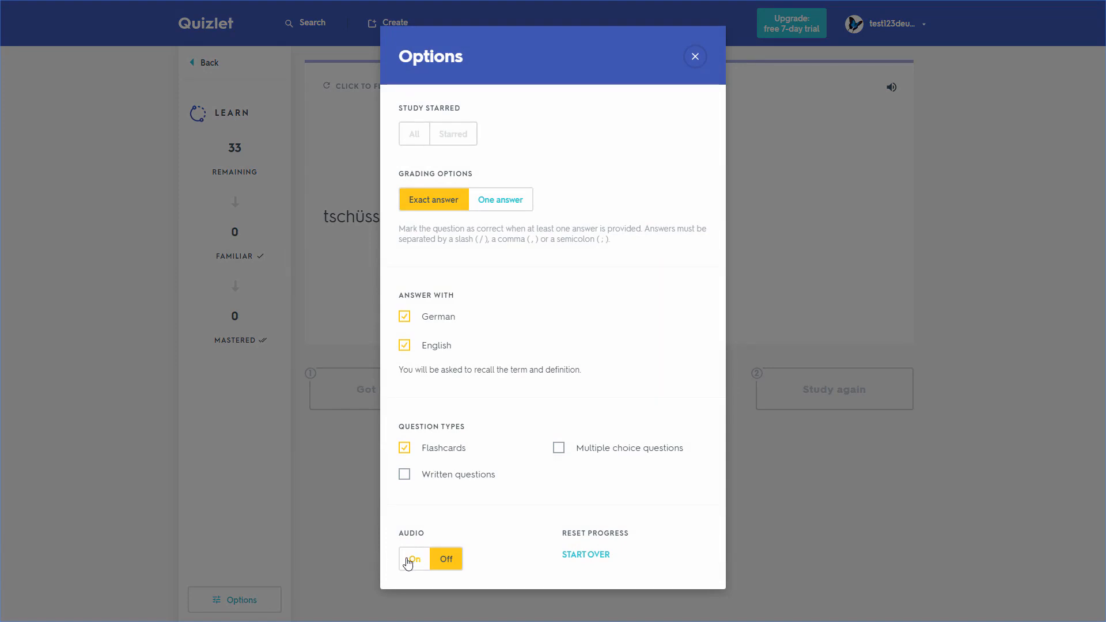
left_click(415, 559)
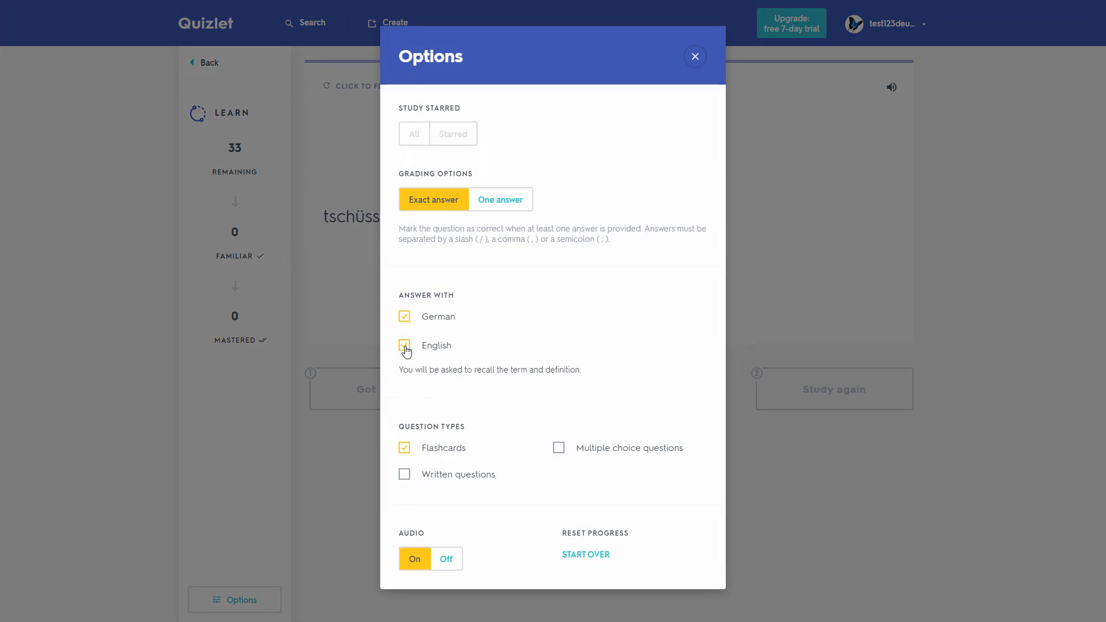
left_click(404, 345)
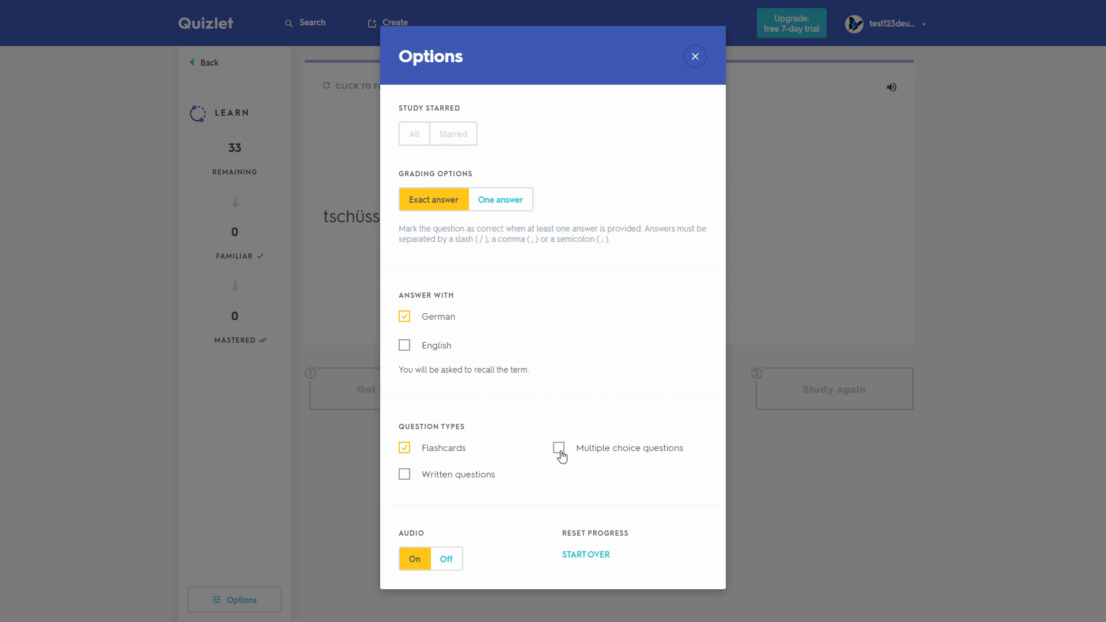
left_click(558, 447)
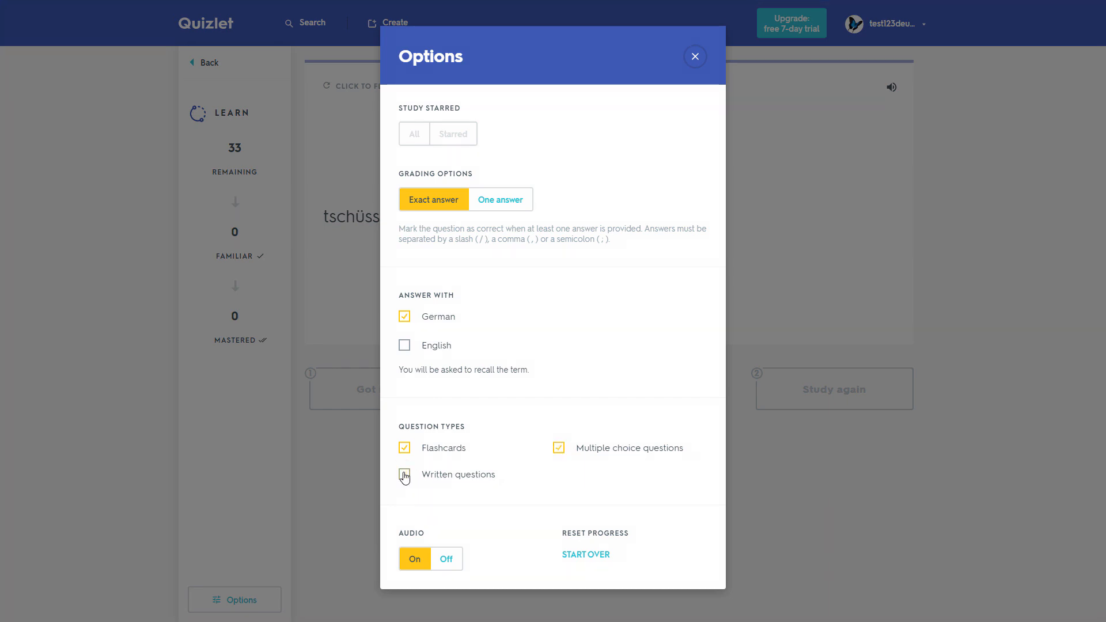
left_click(405, 474)
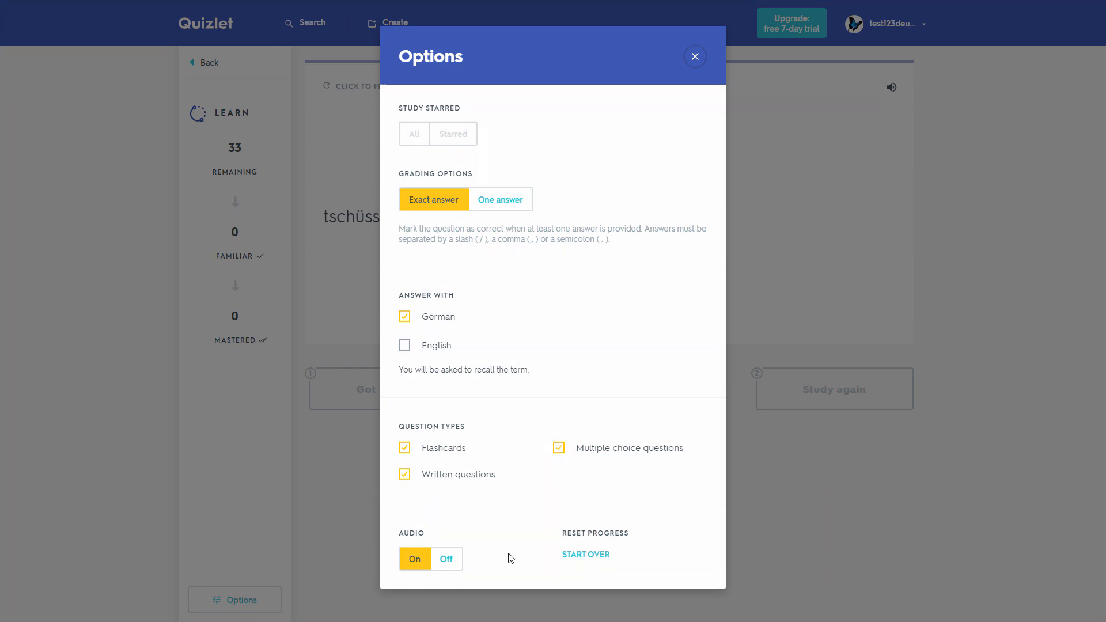
left_click(694, 57)
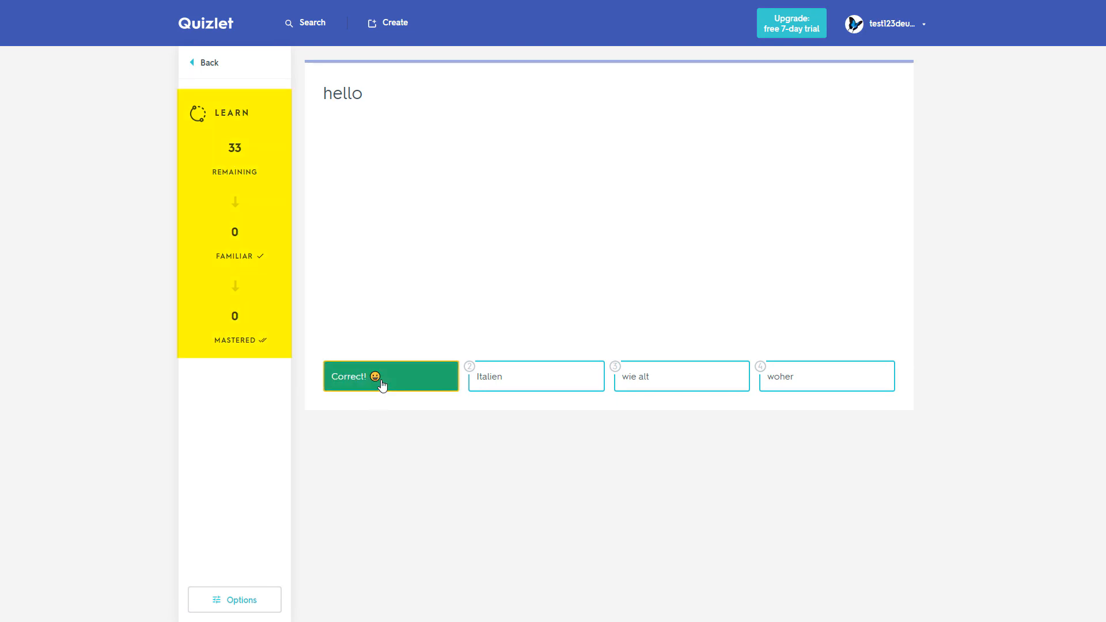
left_click(390, 376)
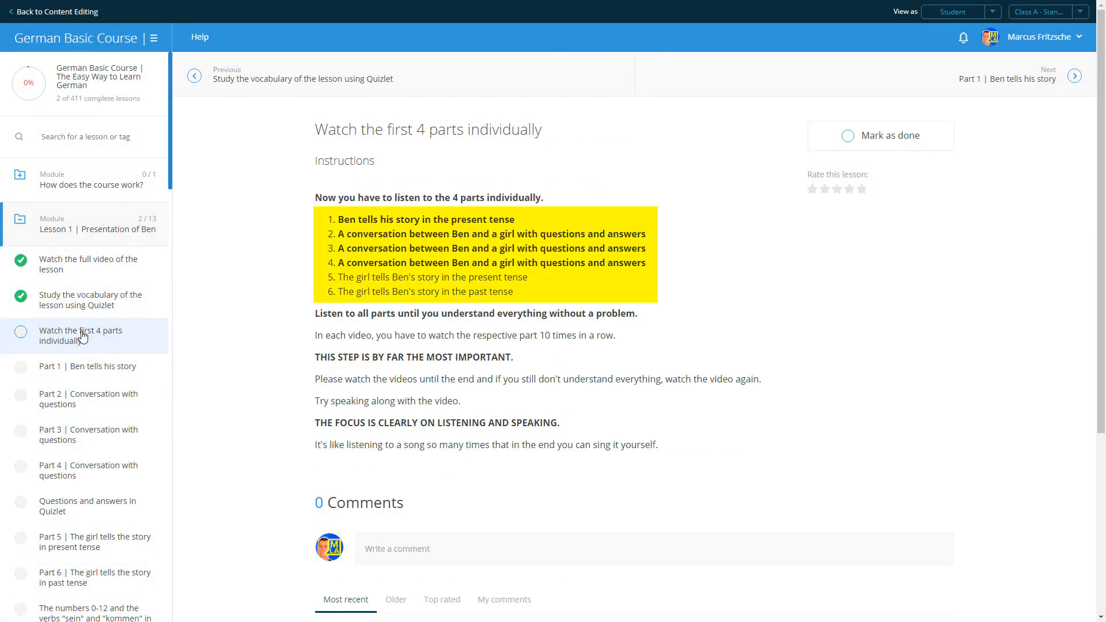
- Open the 'Watch the first 4 parts' unit, then the Tag 1 literal translation PDF
left_click(88, 367)
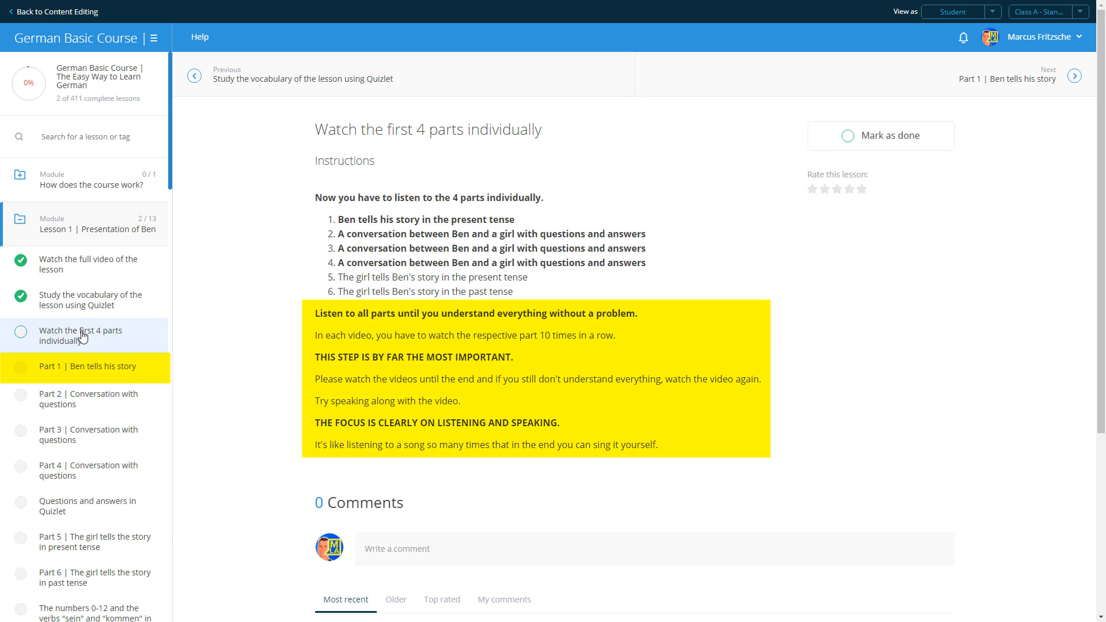
left_click(91, 300)
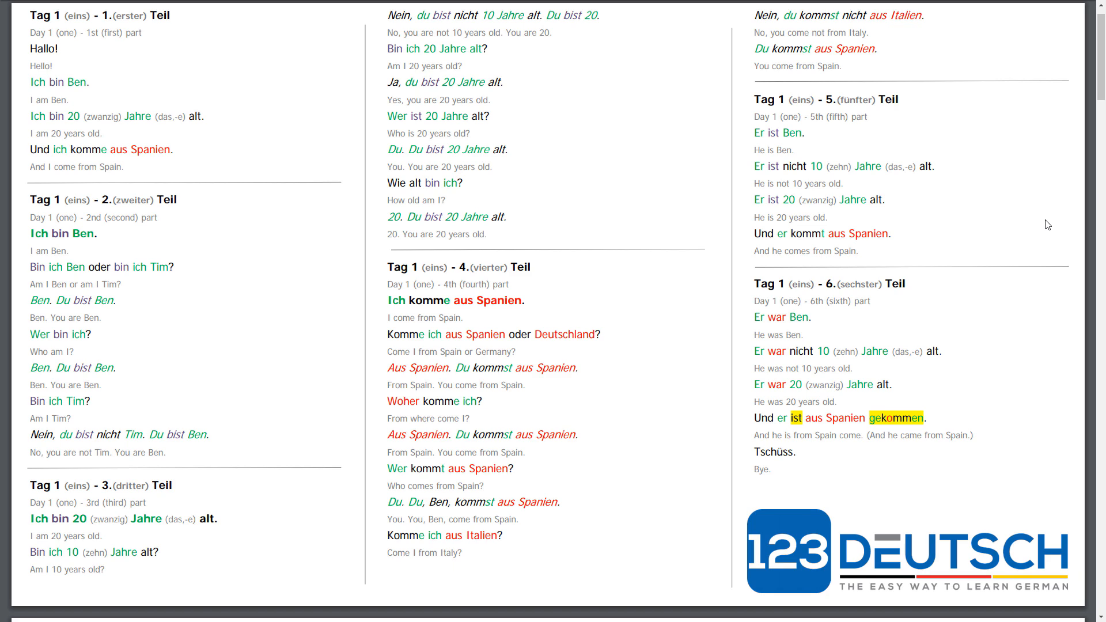
scroll("down", 3)
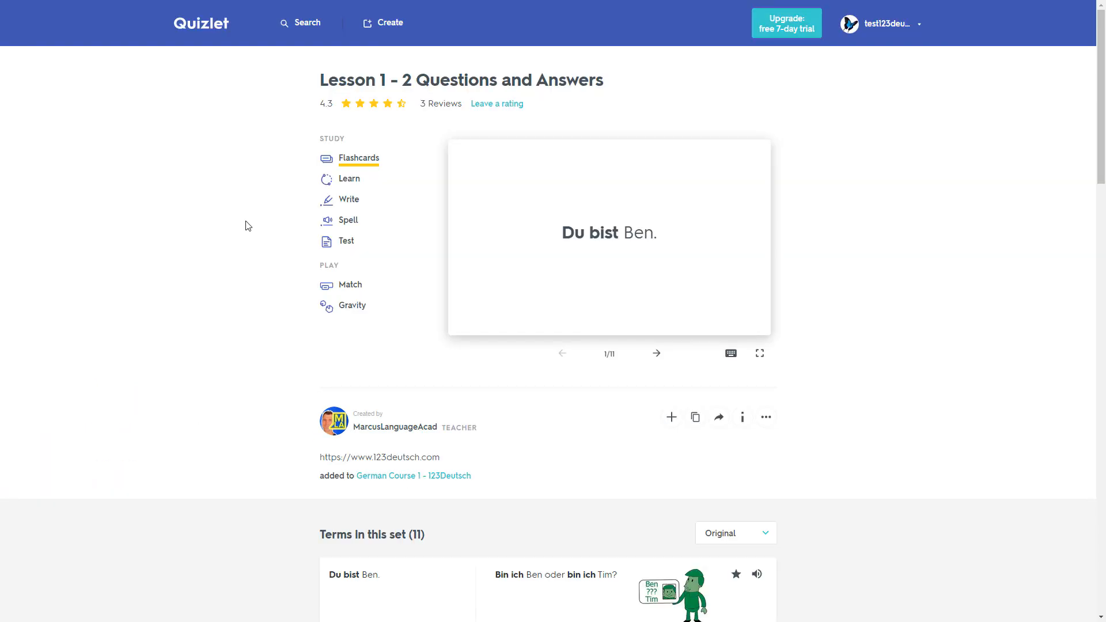
mouse_move(349, 179)
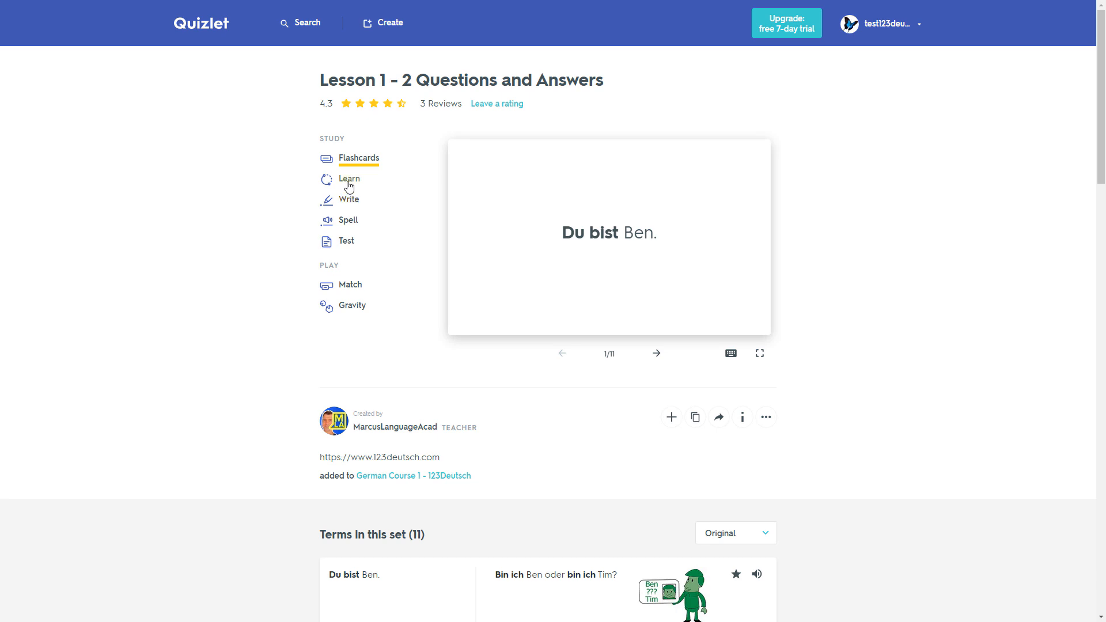
- Study Lesson 1 - 2 Questions and Answers in Learn mode with audio on and no multiple choice
left_click(349, 178)
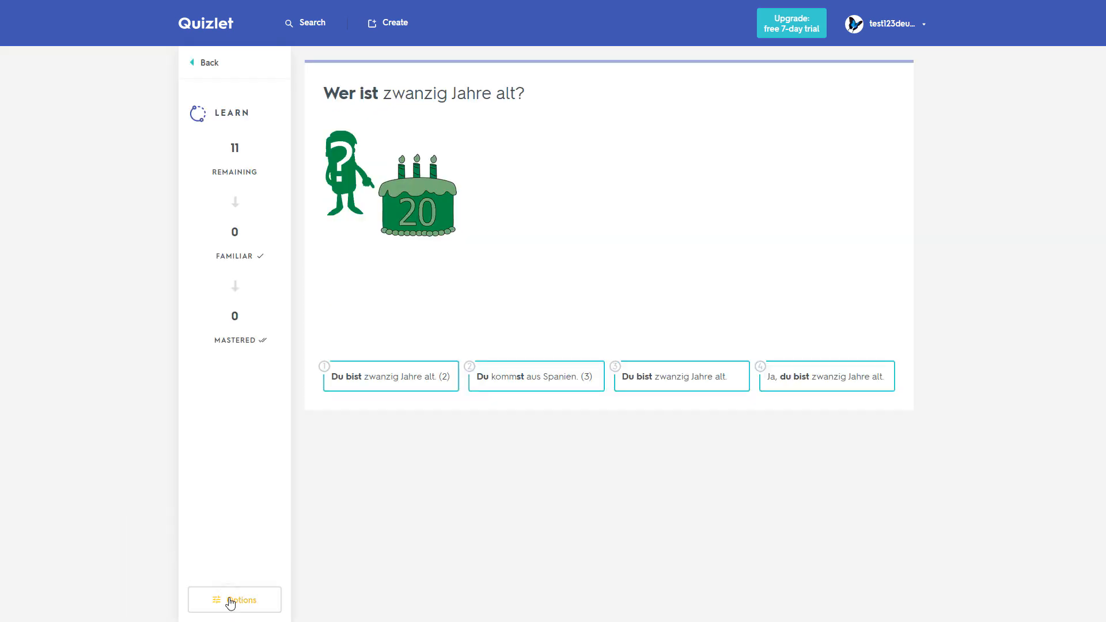
left_click(235, 600)
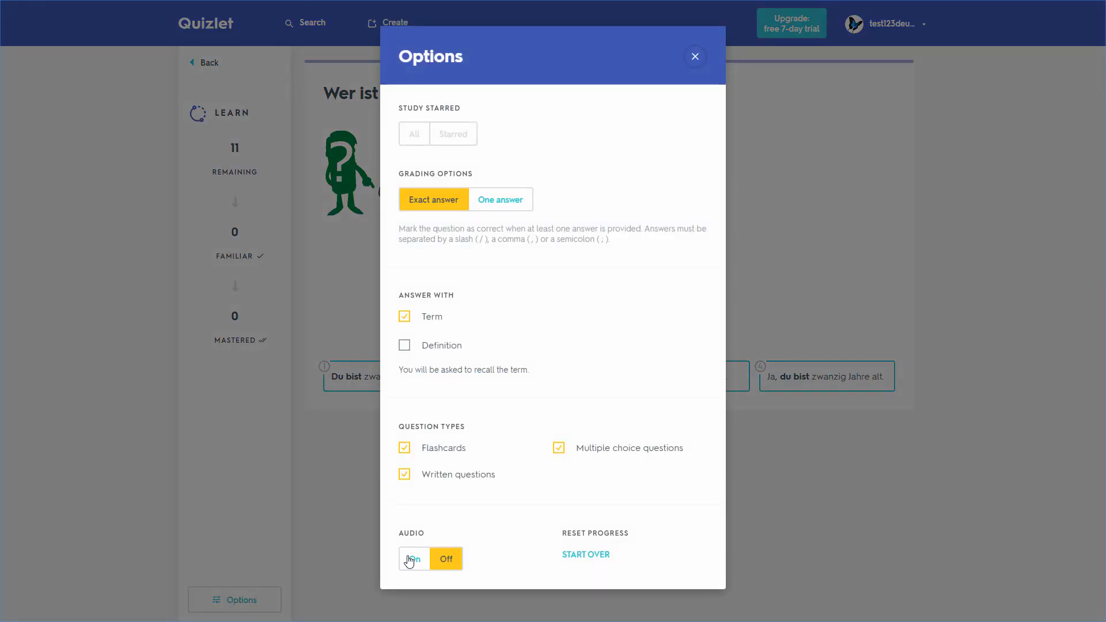
left_click(415, 559)
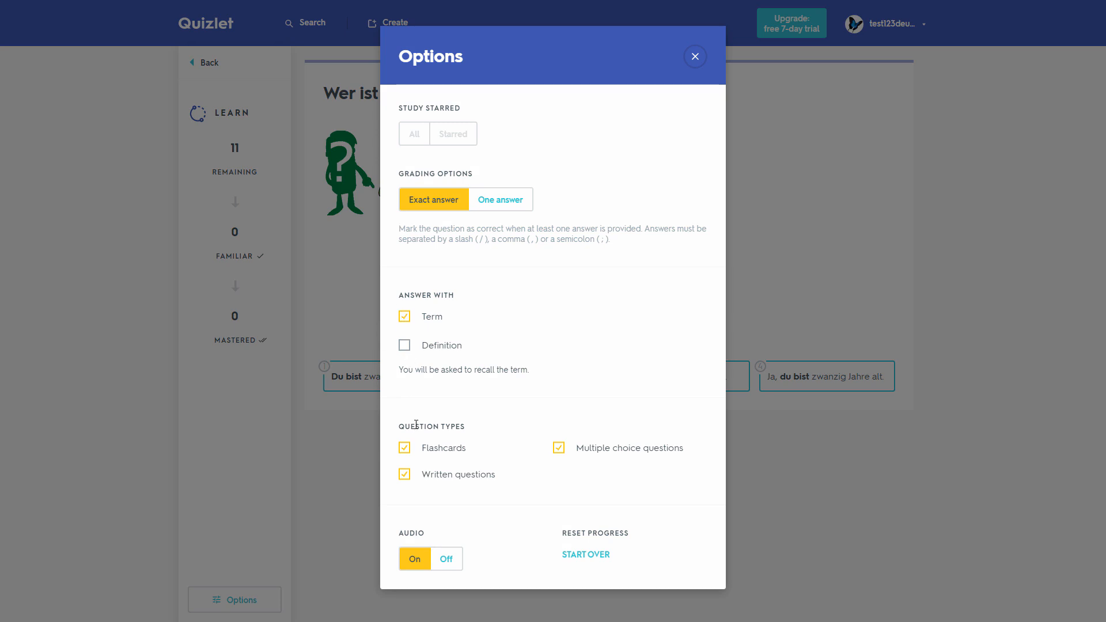
left_click(558, 447)
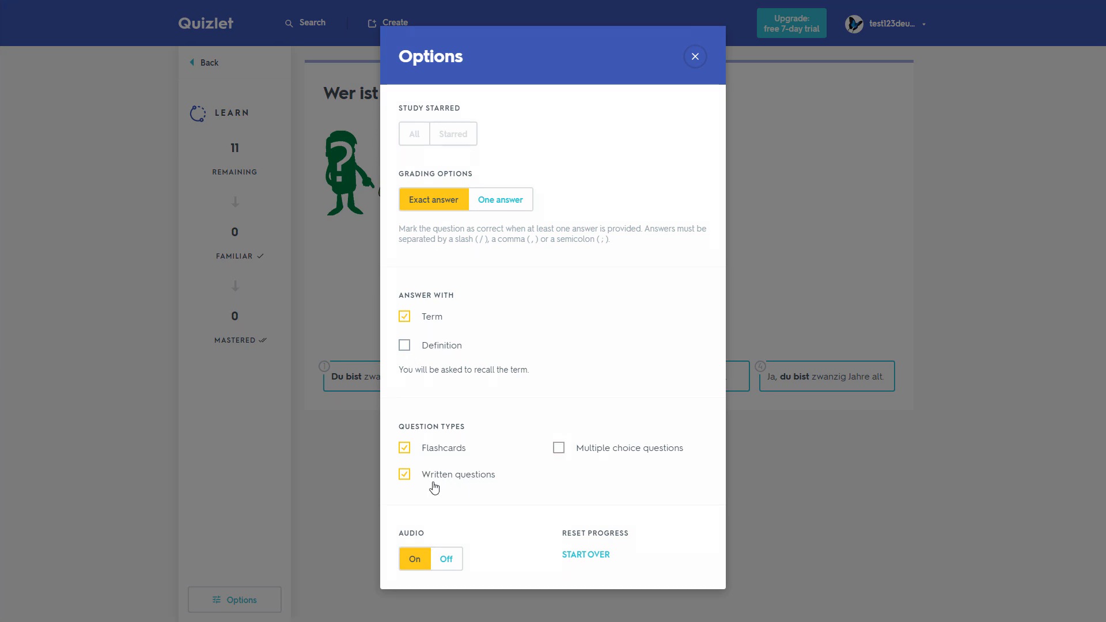
left_click(695, 56)
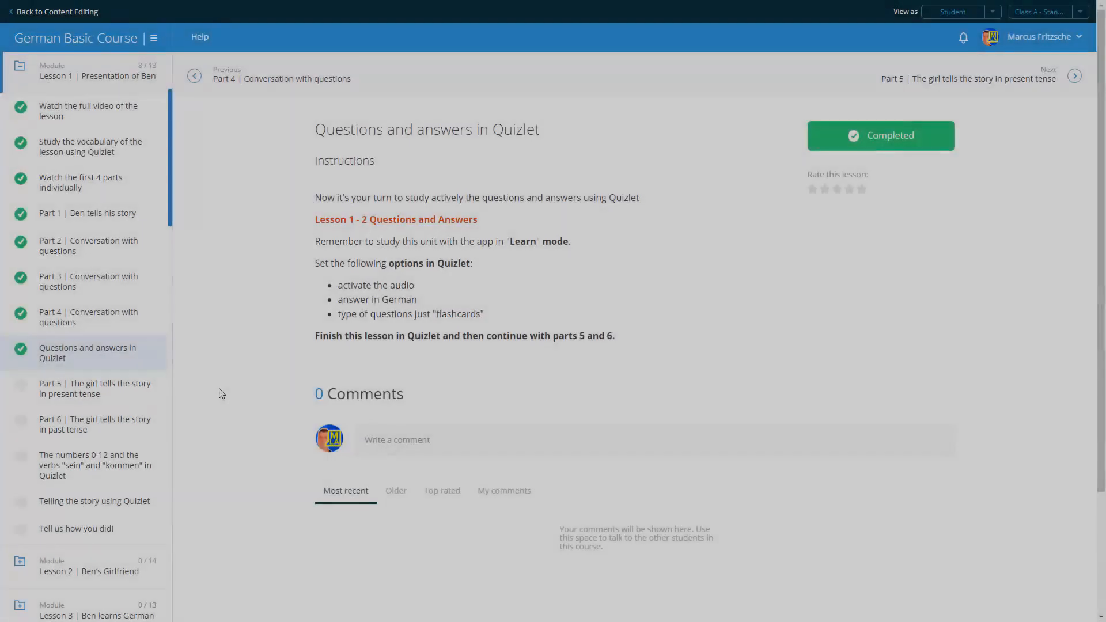
- Mark Parts 5 and 6 completed, then open the numbers 0-12 and sein/kommen lesson
left_click(95, 389)
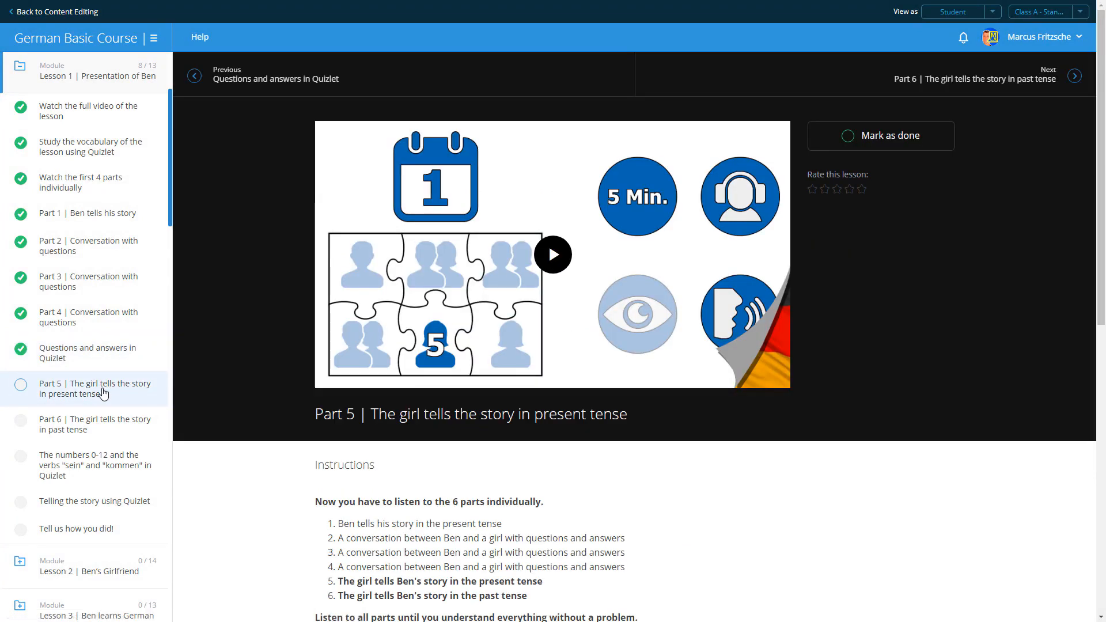
left_click(880, 135)
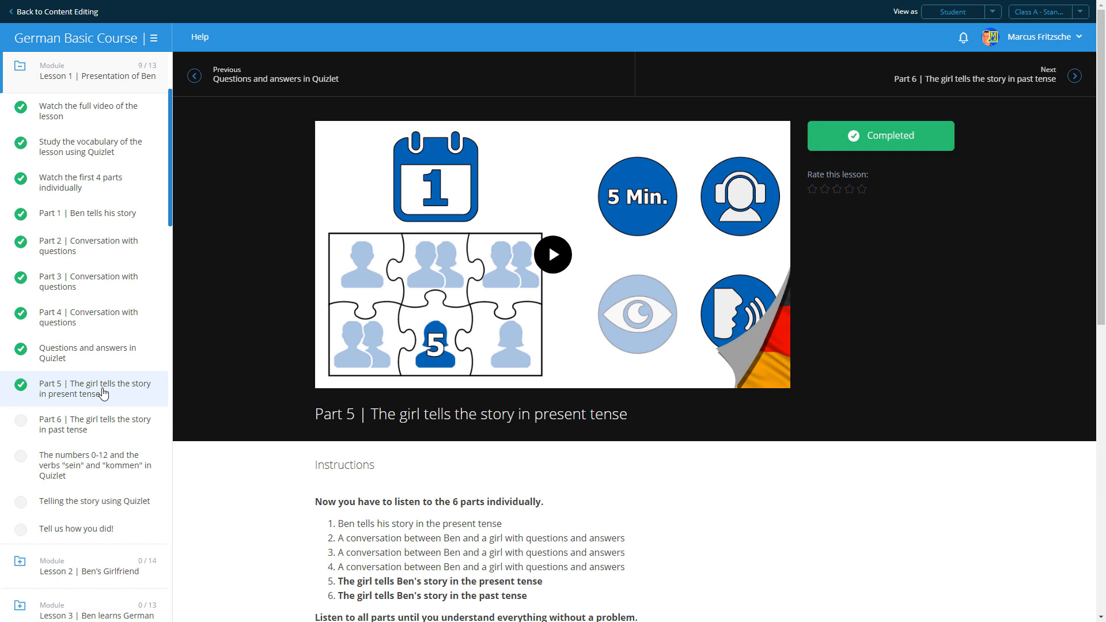
left_click(94, 424)
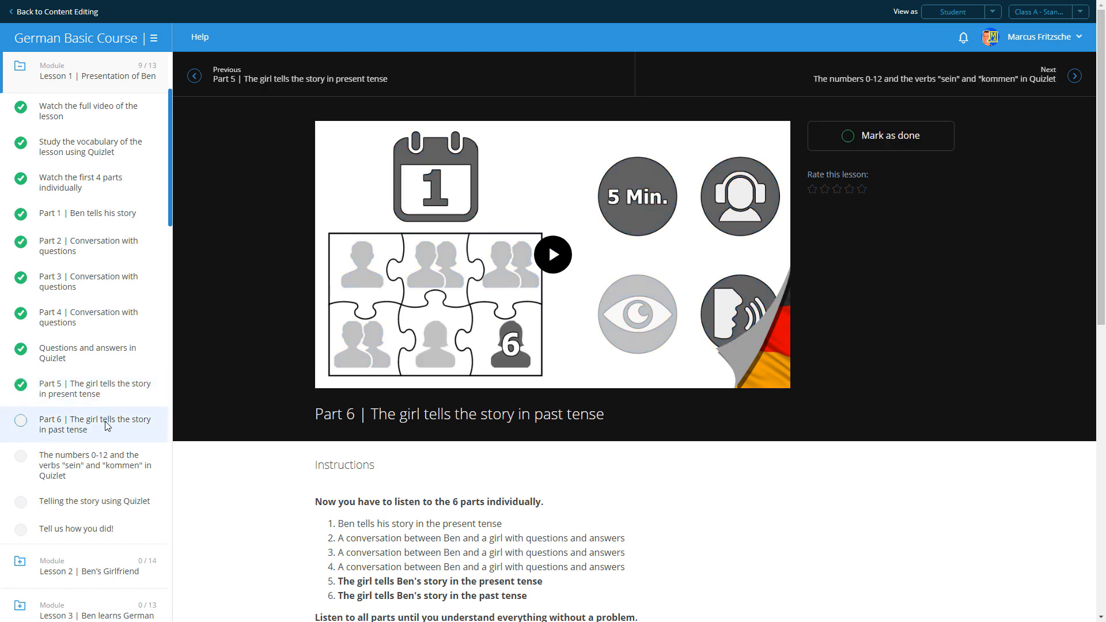
scroll("down", 3)
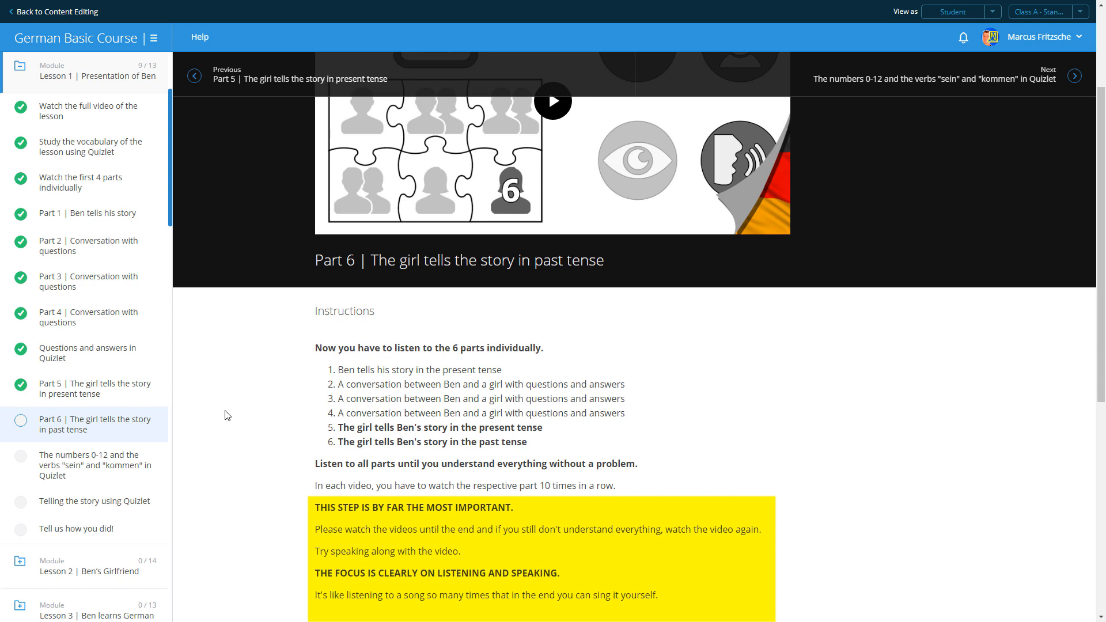
left_click(33, 421)
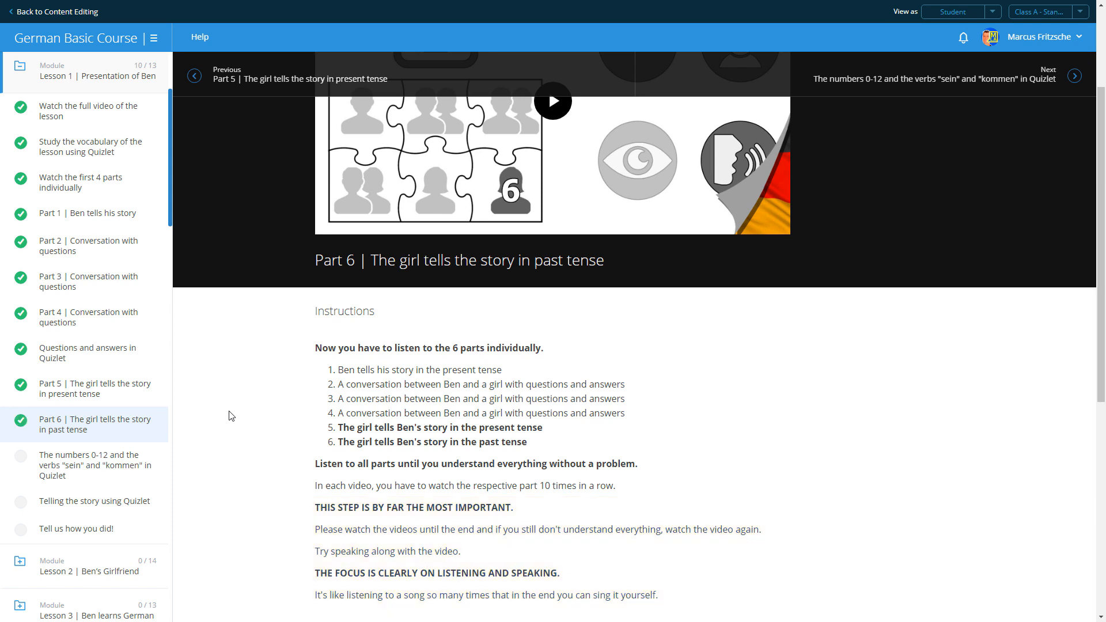
left_click(92, 465)
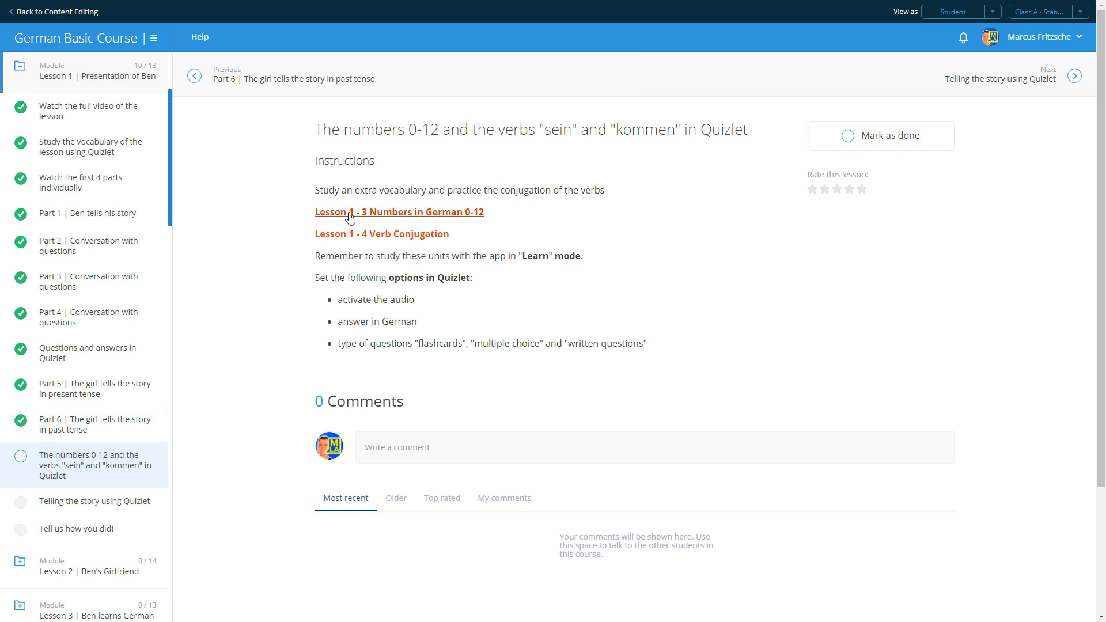
- Open the Lesson 1 - 3 Numbers in German 0-12 set in Learn mode and its options
left_click(398, 212)
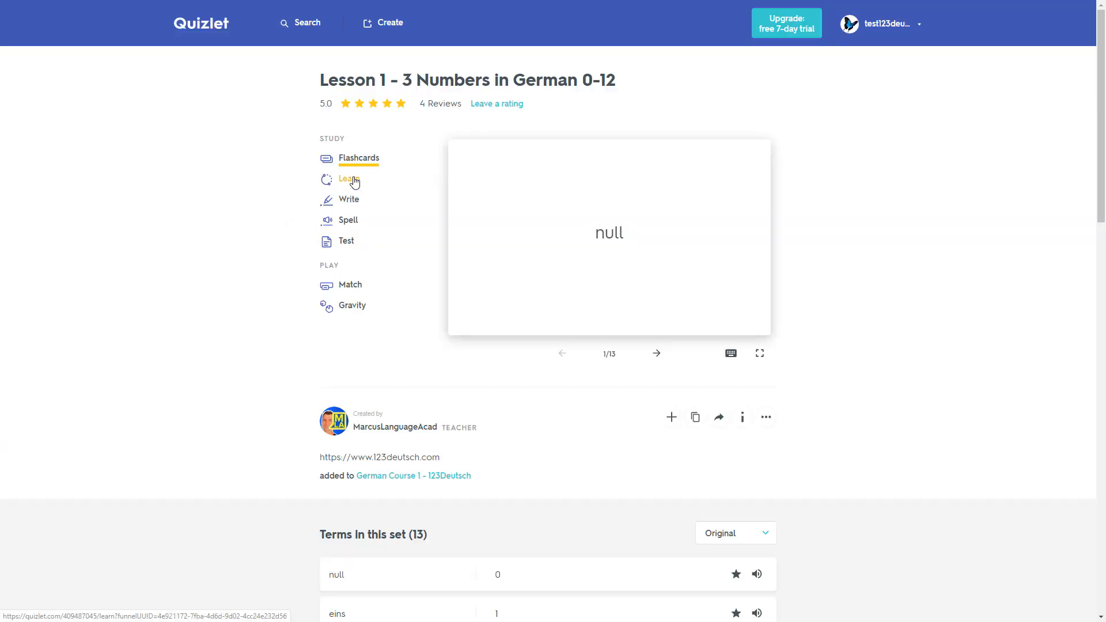
left_click(349, 178)
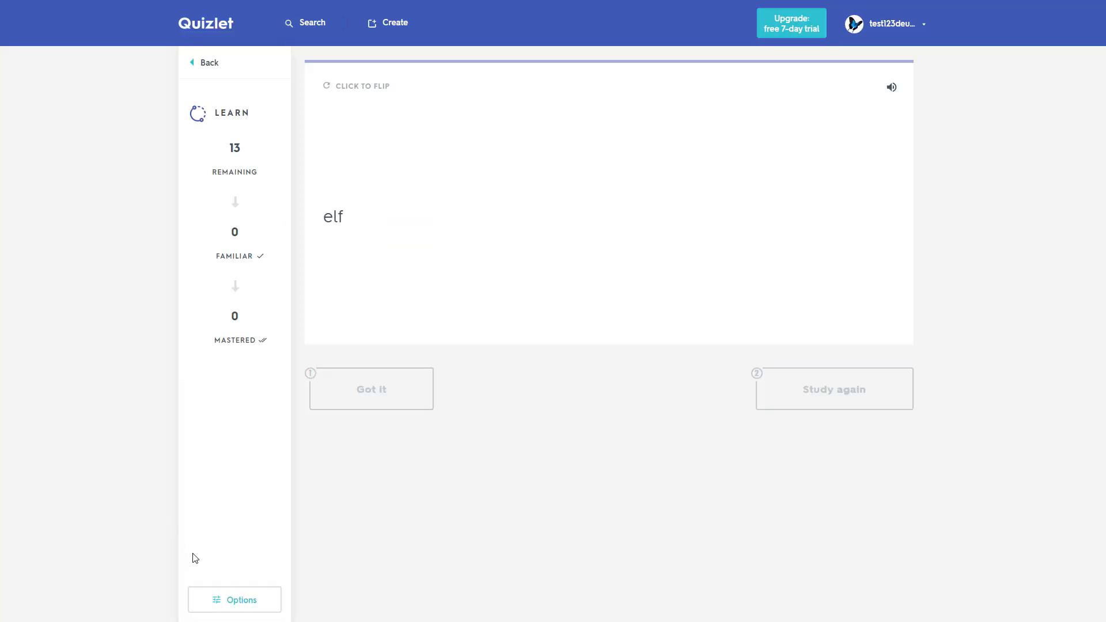
left_click(235, 600)
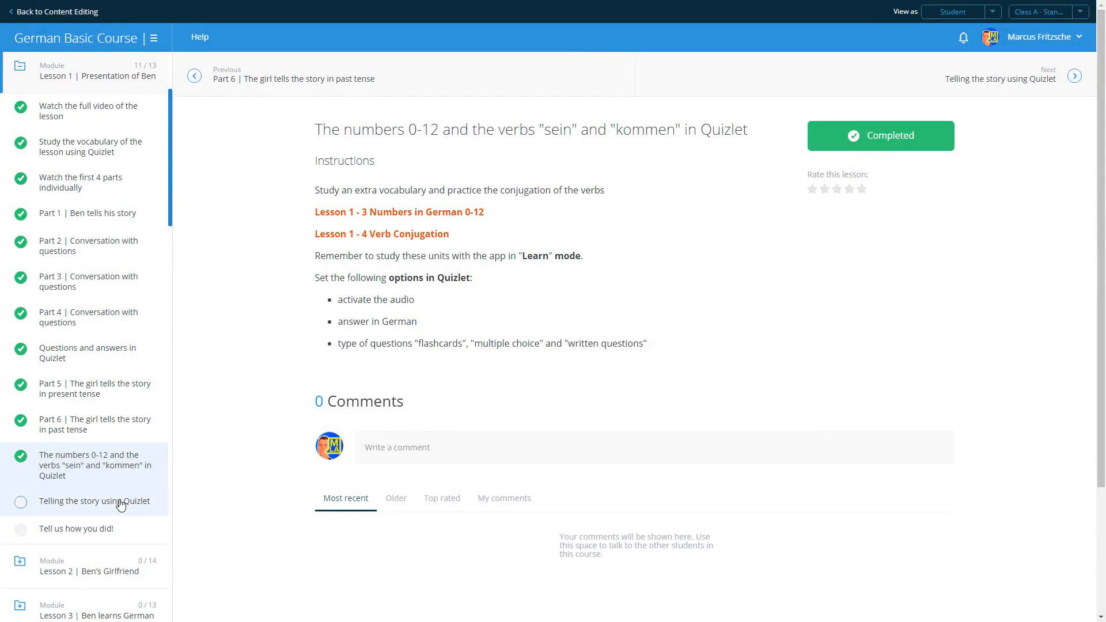
- Open the 'Telling the story using Quizlet' lesson and its flashcard study options
left_click(94, 501)
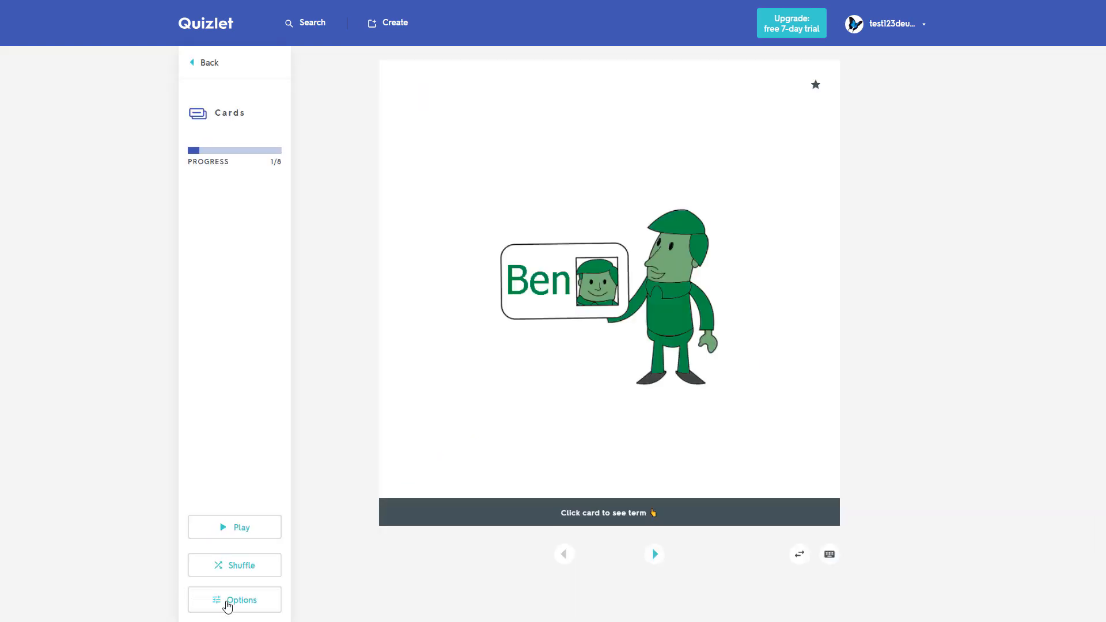
left_click(241, 599)
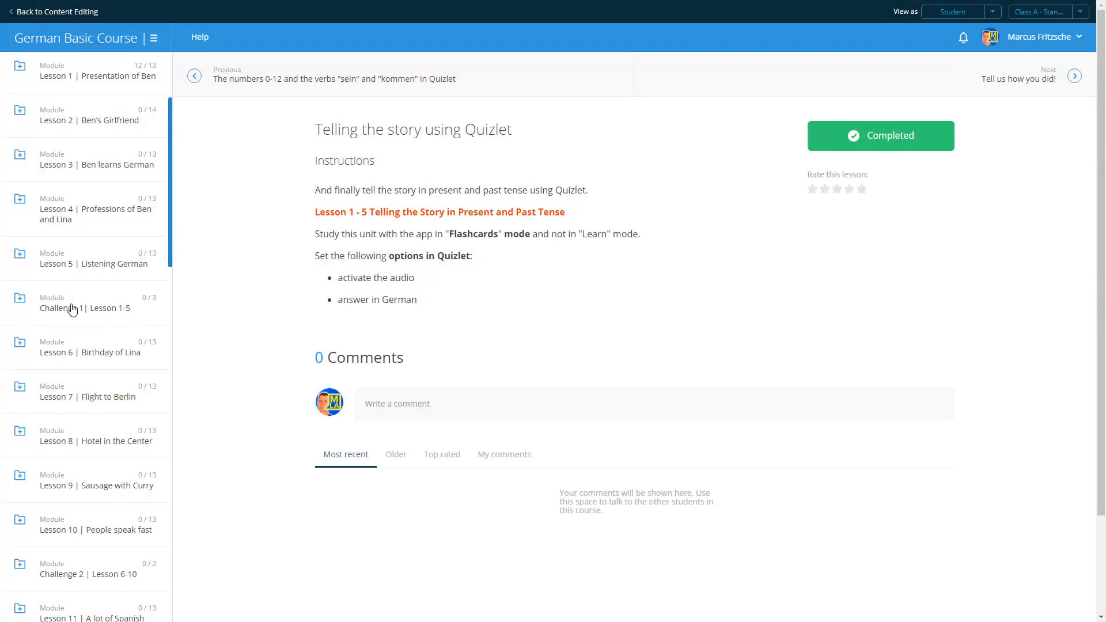
- Open Challenge 1, scroll to the comments, and type the comment 'Why .'
left_click(88, 302)
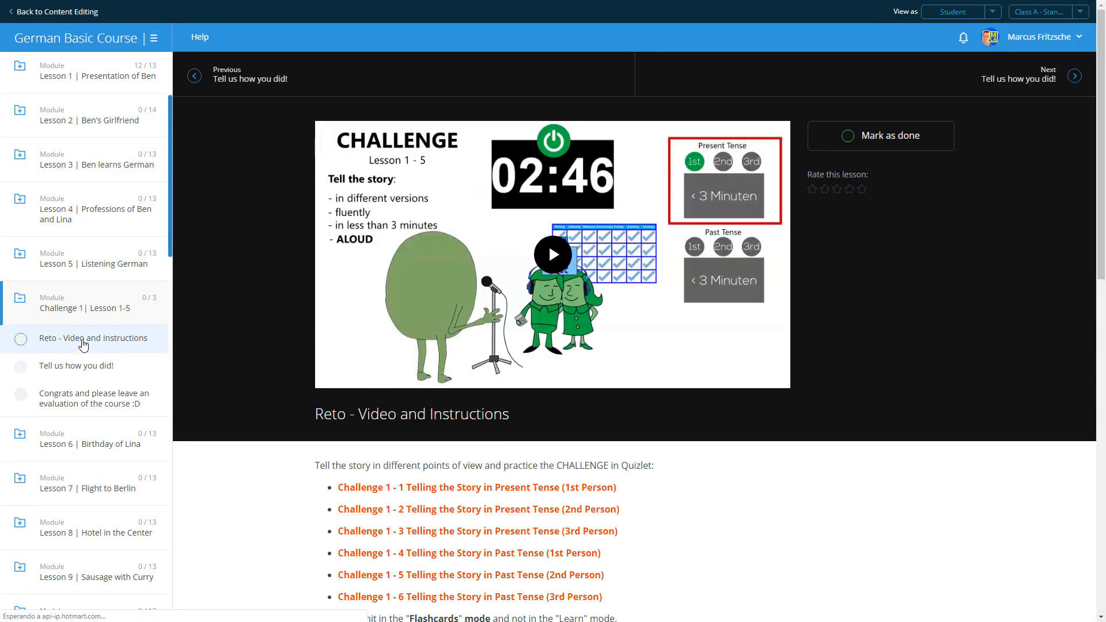
scroll("down", 3)
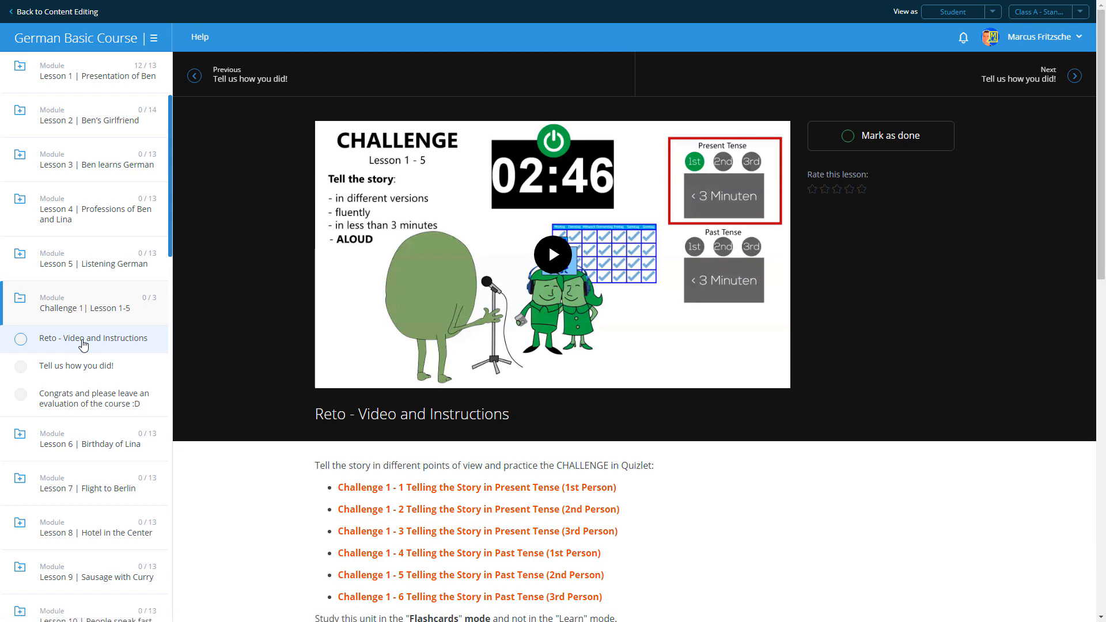
scroll("down", 3)
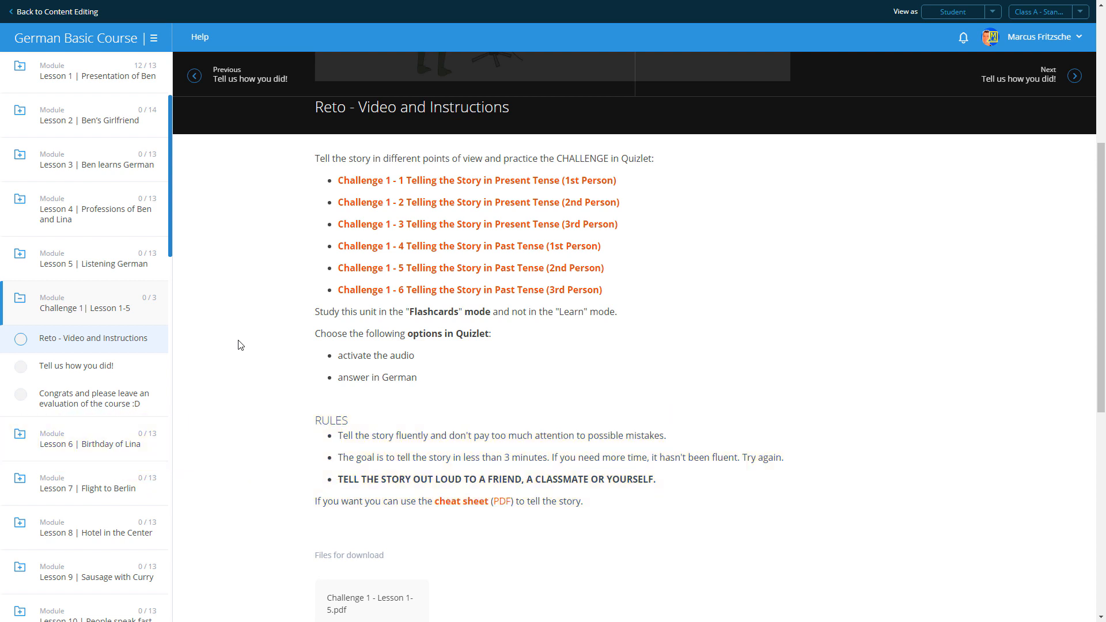
scroll("down", 3)
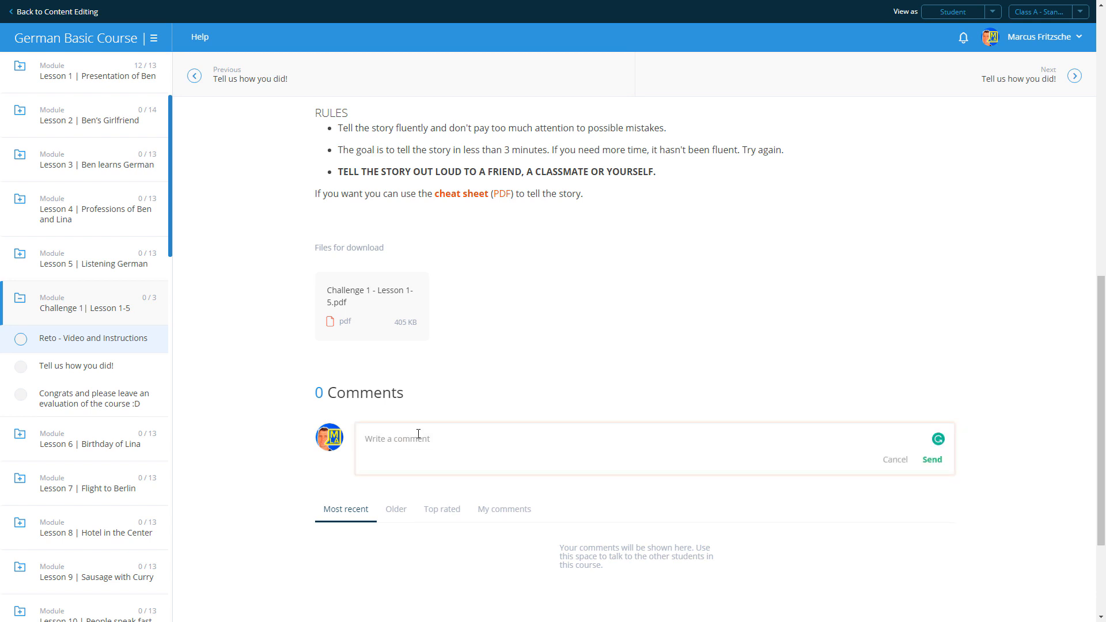
type("Why .")
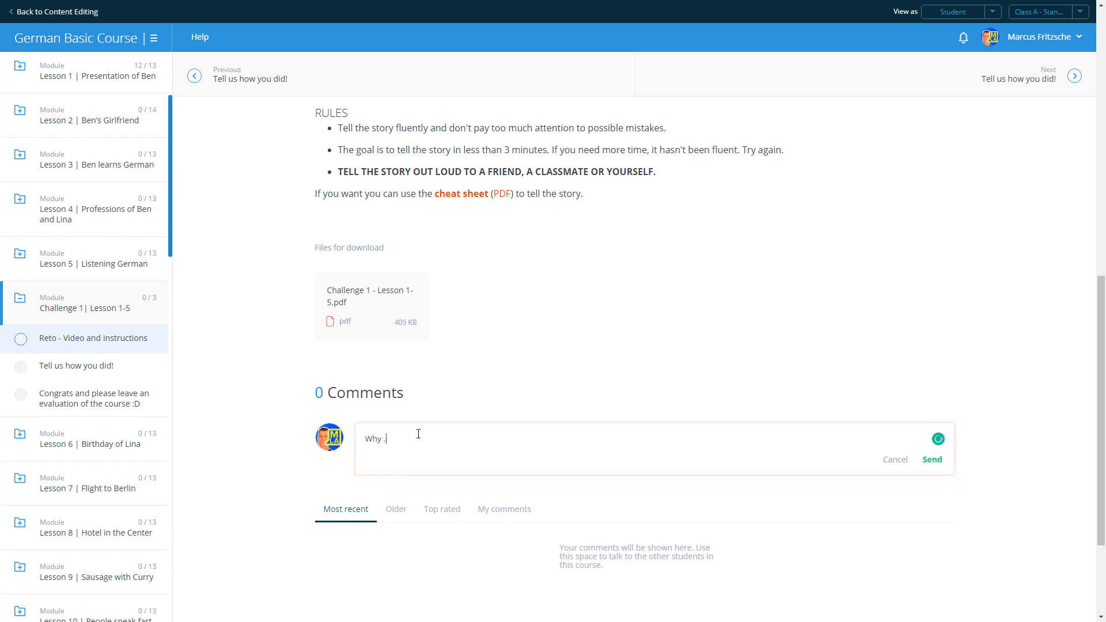